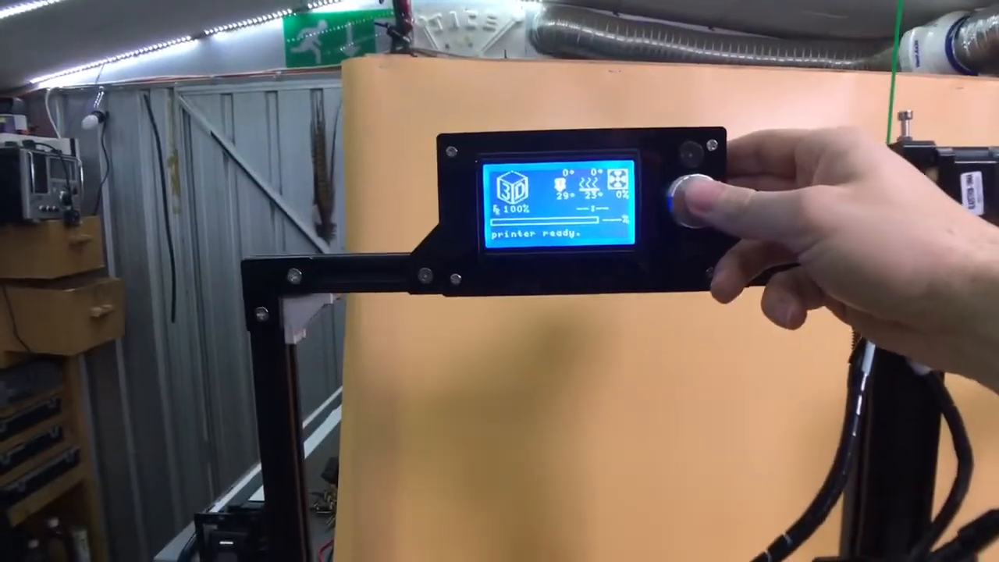
Enter the main menu, then the Prepare submenu listing Preheat PLA and Preheat ABS.
{"action": "left_click", "coordinate": [683, 199]}
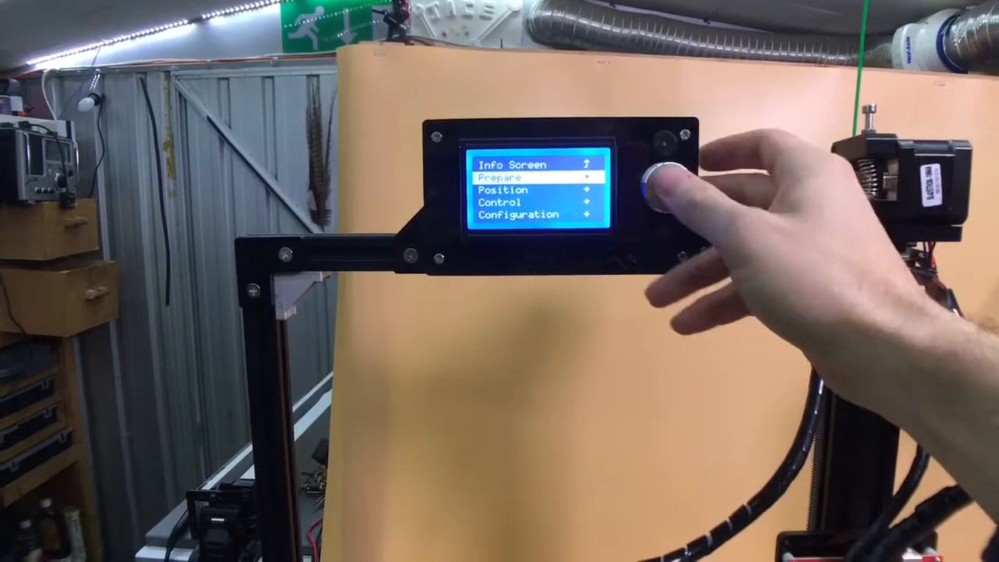
{"action": "left_click", "coordinate": [655, 179]}
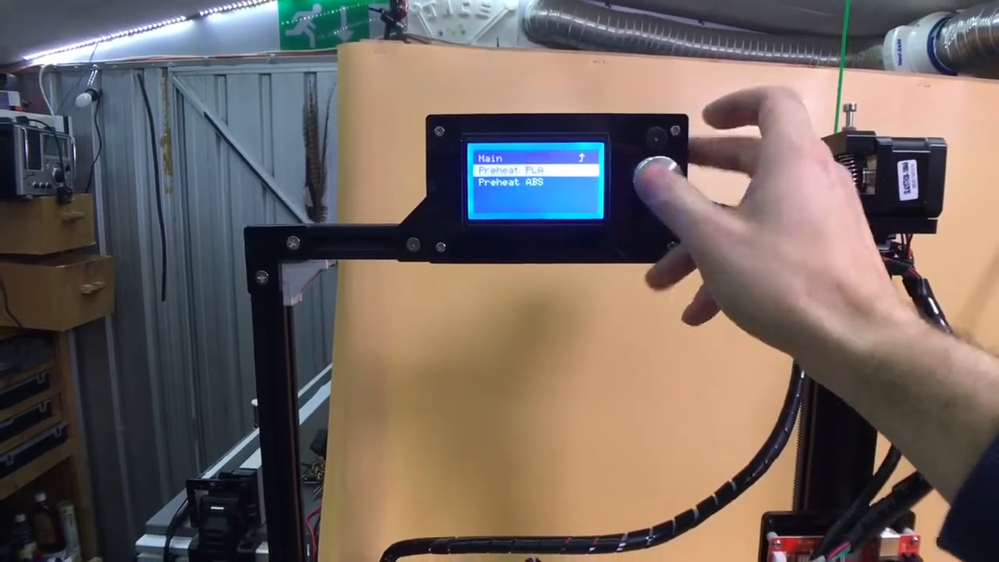